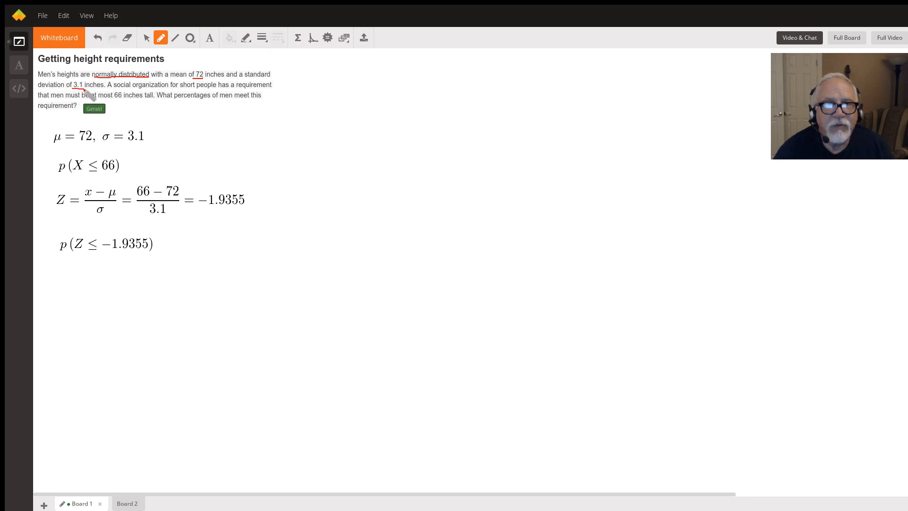
mouse_move(406, 134)
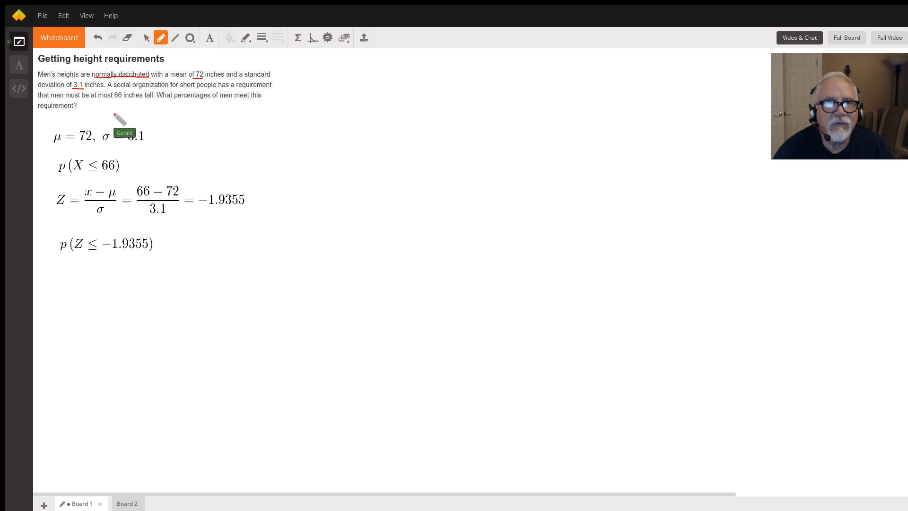
mouse_move(92, 105)
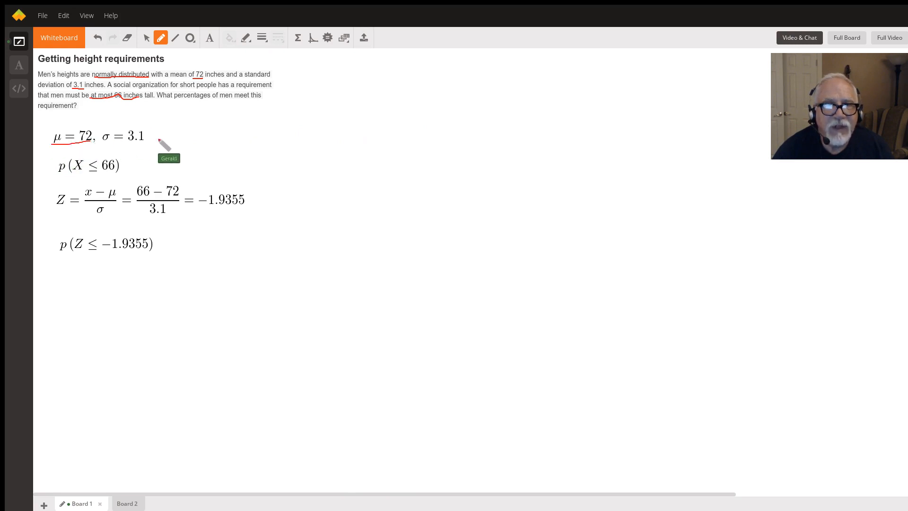
mouse_move(135, 156)
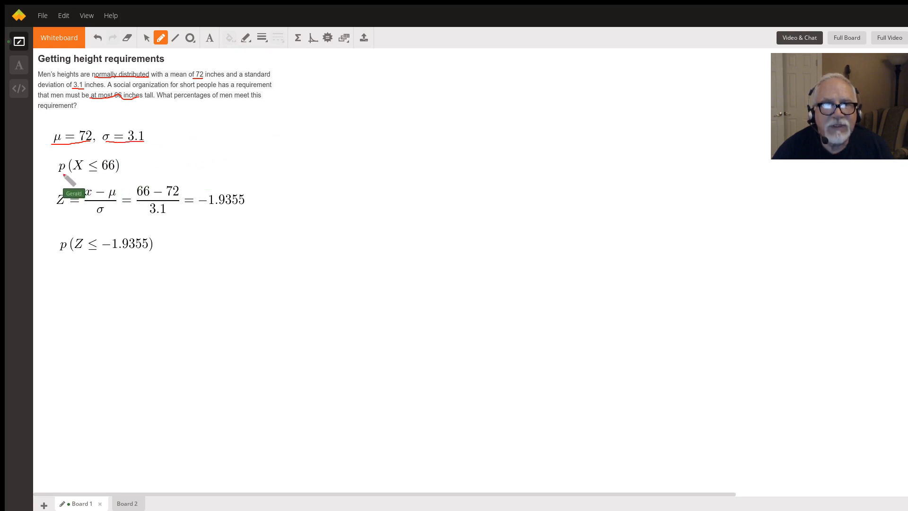
mouse_move(107, 191)
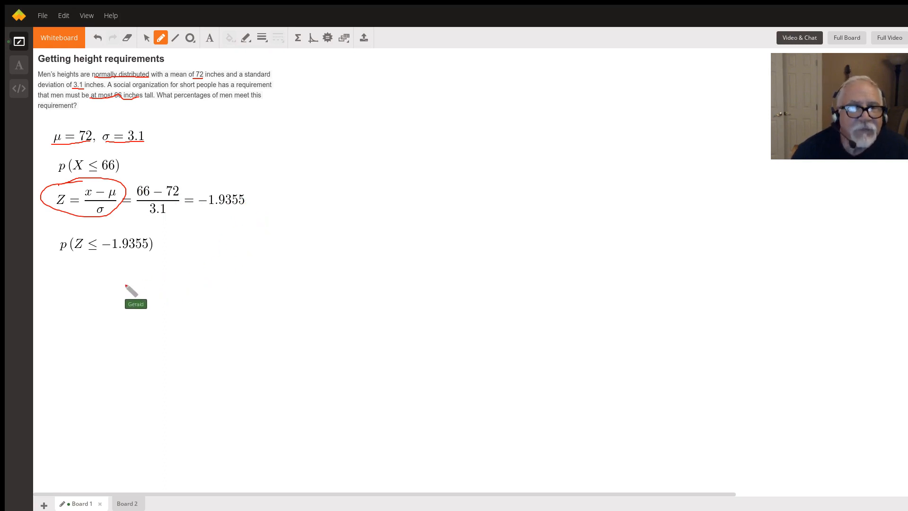
mouse_move(63, 177)
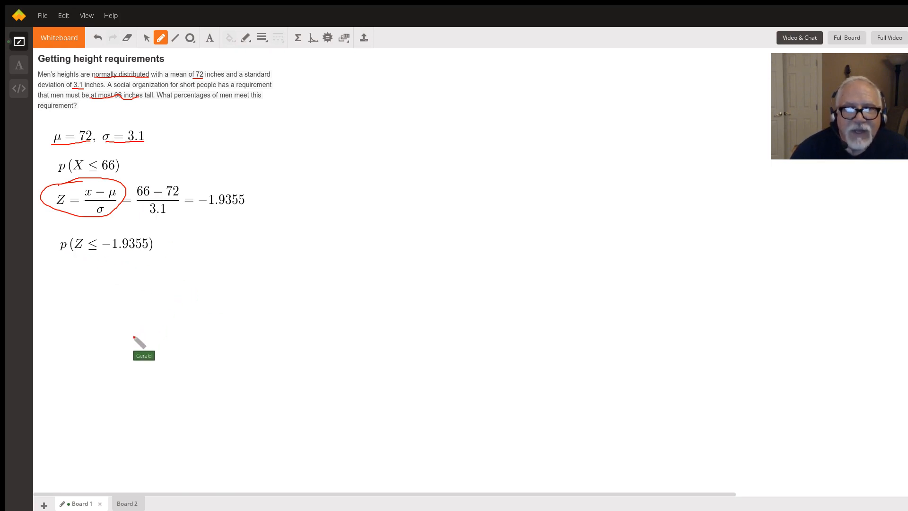
Step: On the negative z-table board, circle the entry .0262 at row −1.9, column .04
left_click(127, 503)
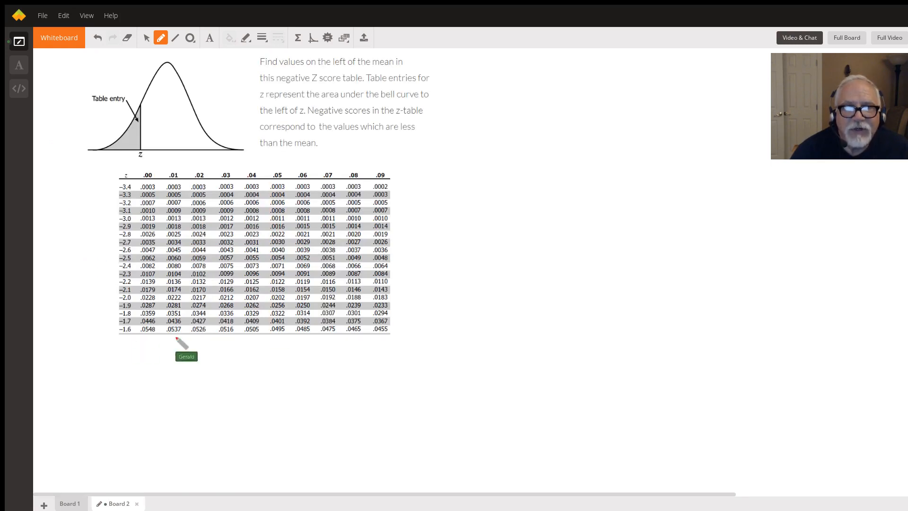
mouse_move(747, 273)
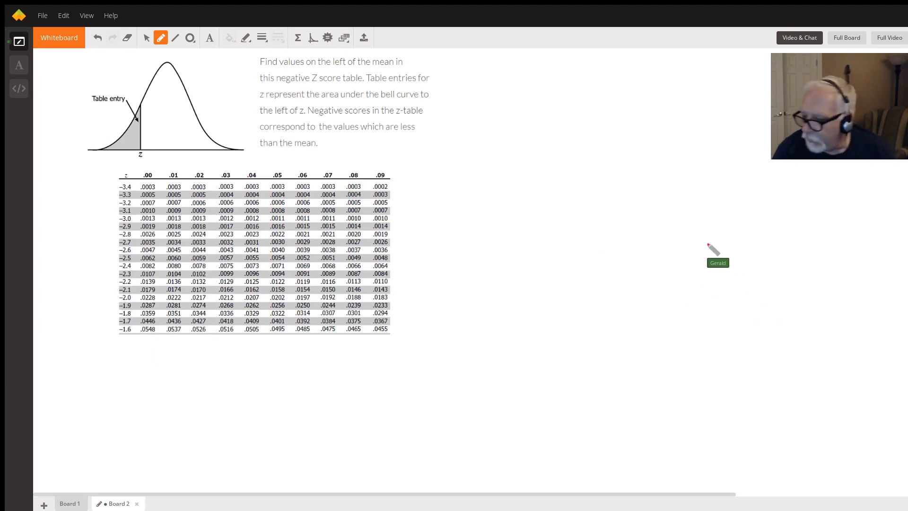
mouse_move(512, 303)
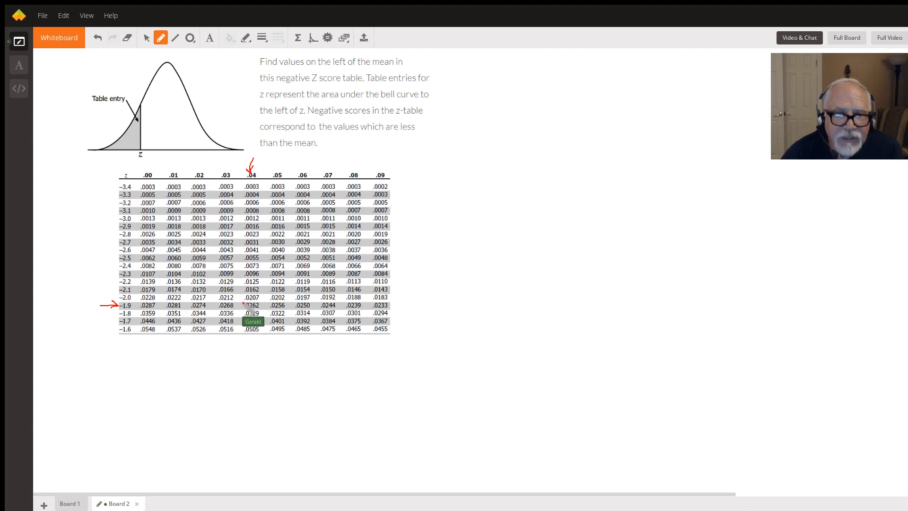
left_click_drag(242, 301, 254, 311)
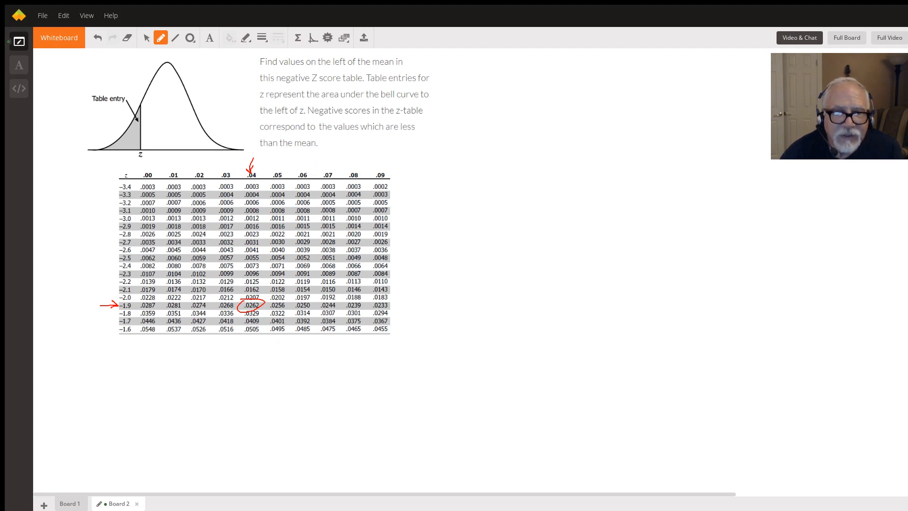
left_click(81, 503)
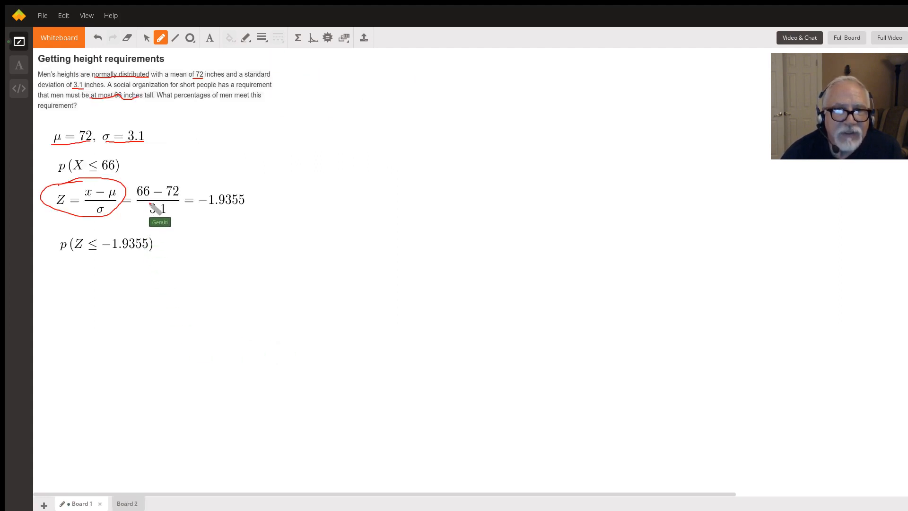
mouse_move(267, 66)
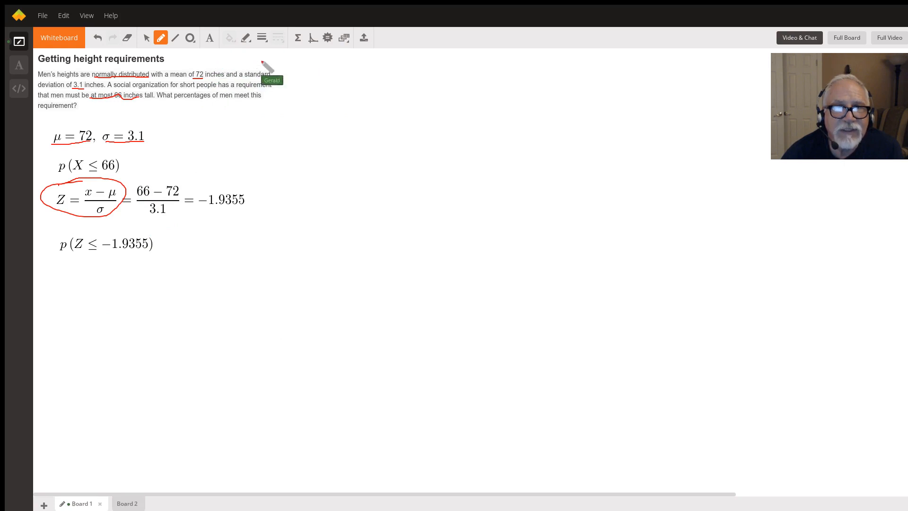
mouse_move(181, 224)
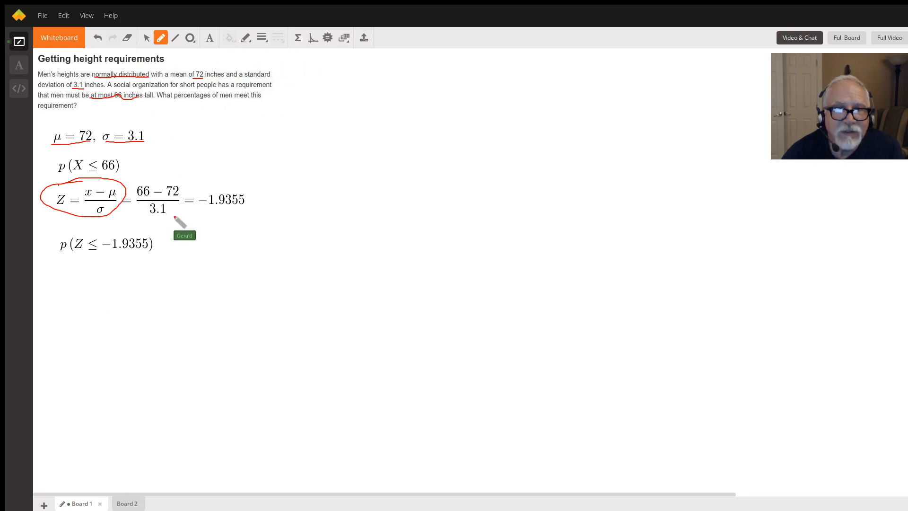
mouse_move(211, 337)
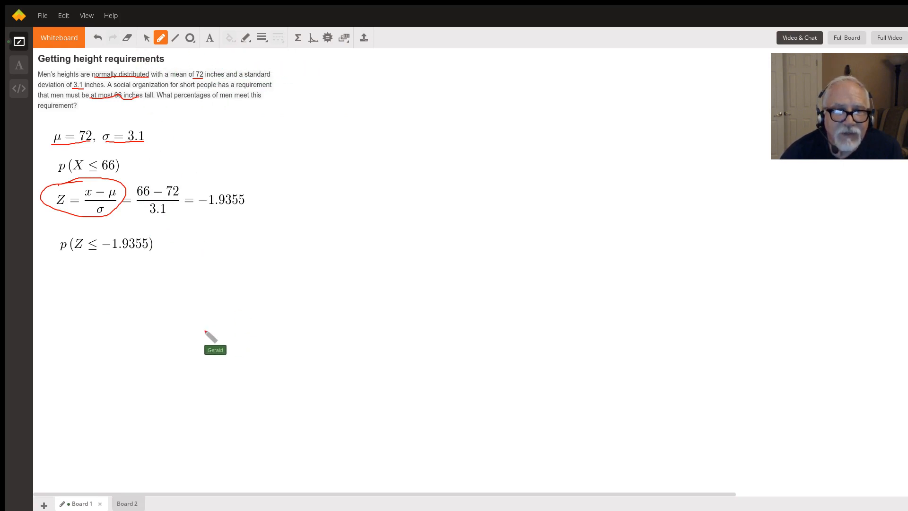
left_click(119, 503)
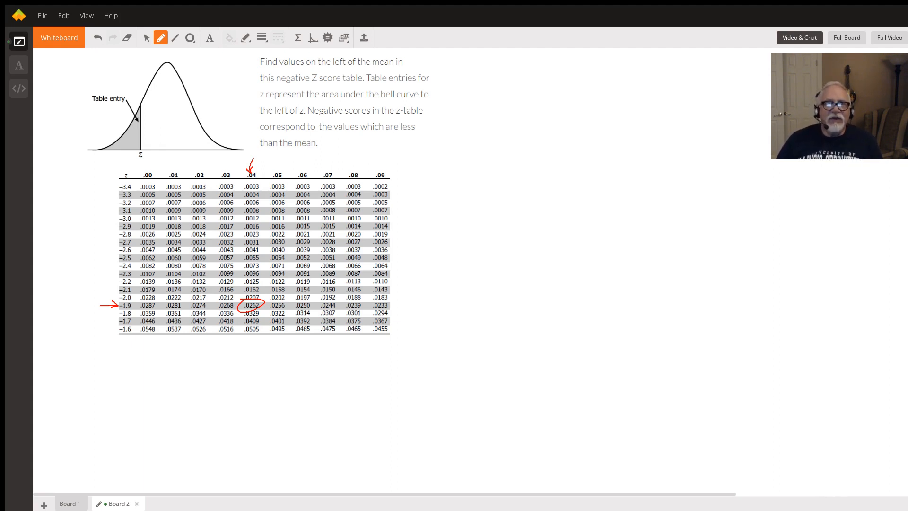
mouse_move(499, 277)
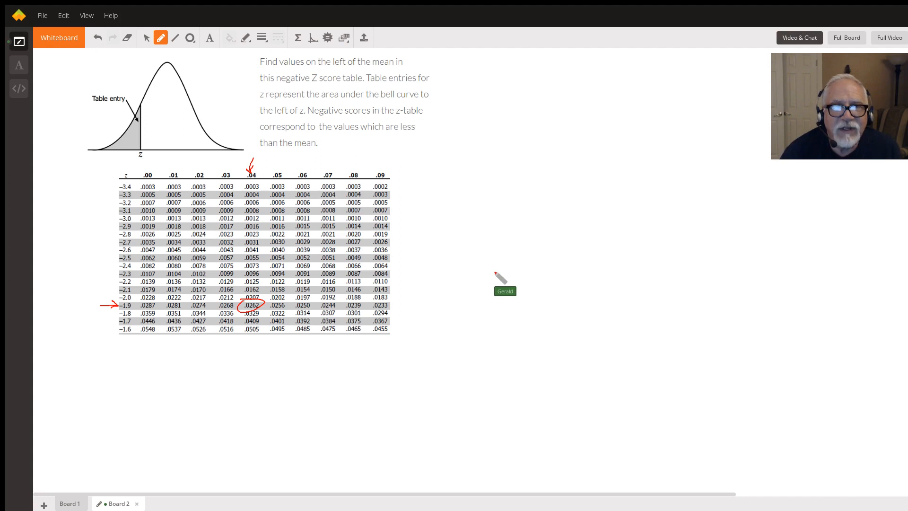
mouse_move(414, 324)
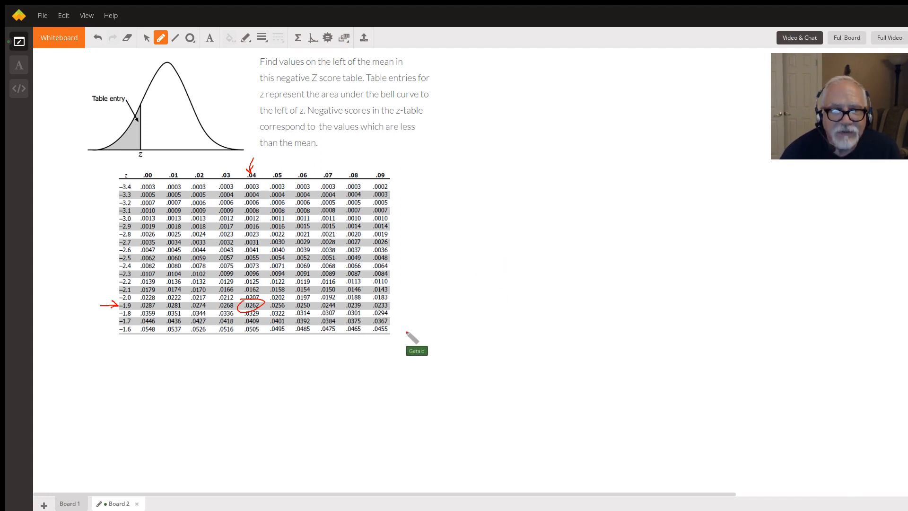
left_click(79, 502)
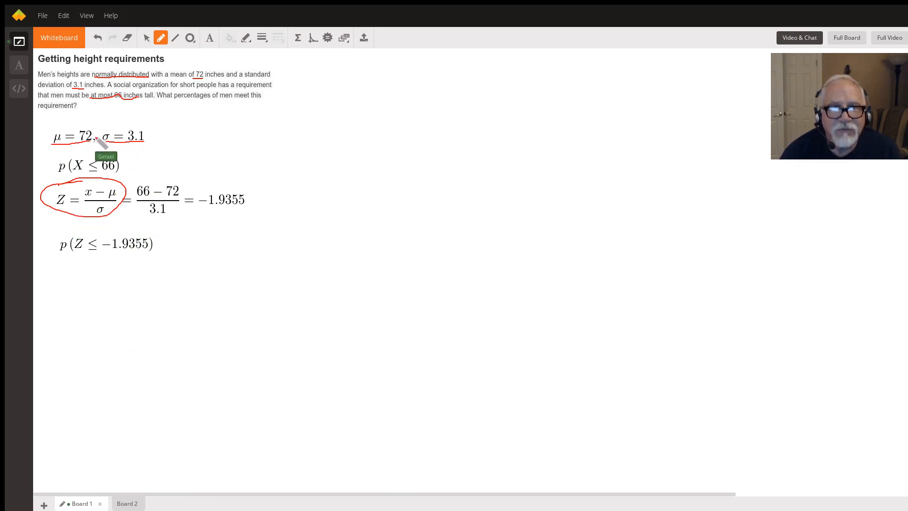
mouse_move(240, 229)
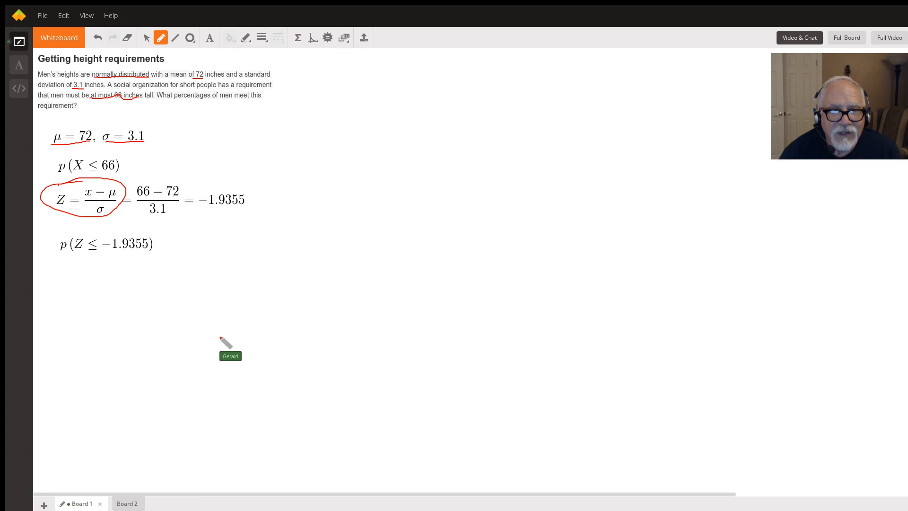
left_click(117, 503)
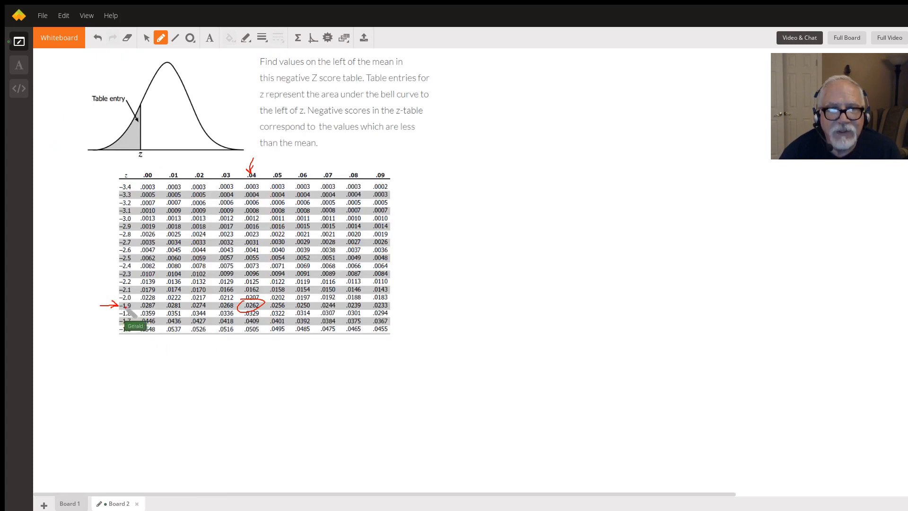